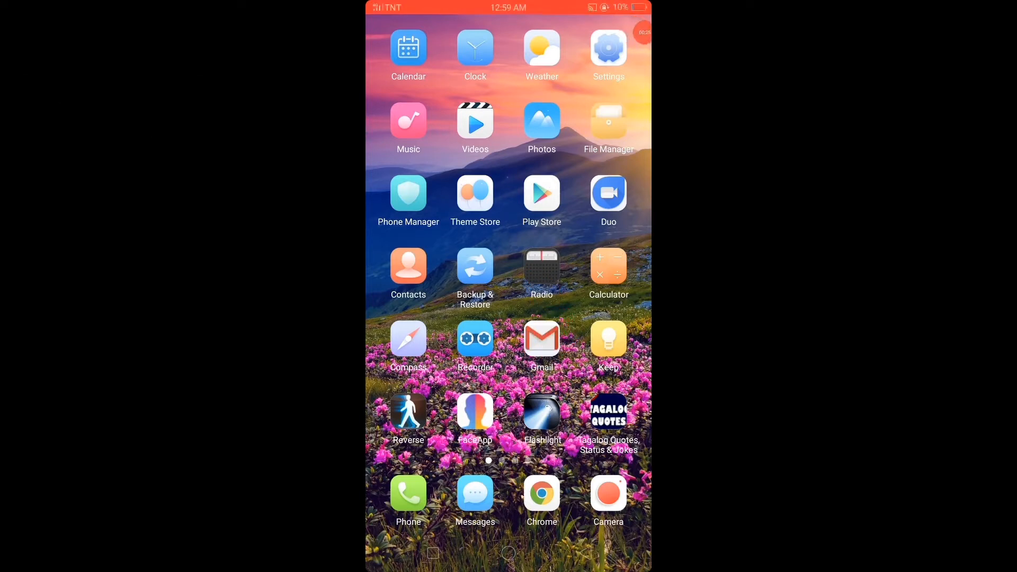
Step: Launch Gmail from the home screen and scroll down the Primary inbox
{"action": "left_click", "coordinate": [540, 340]}
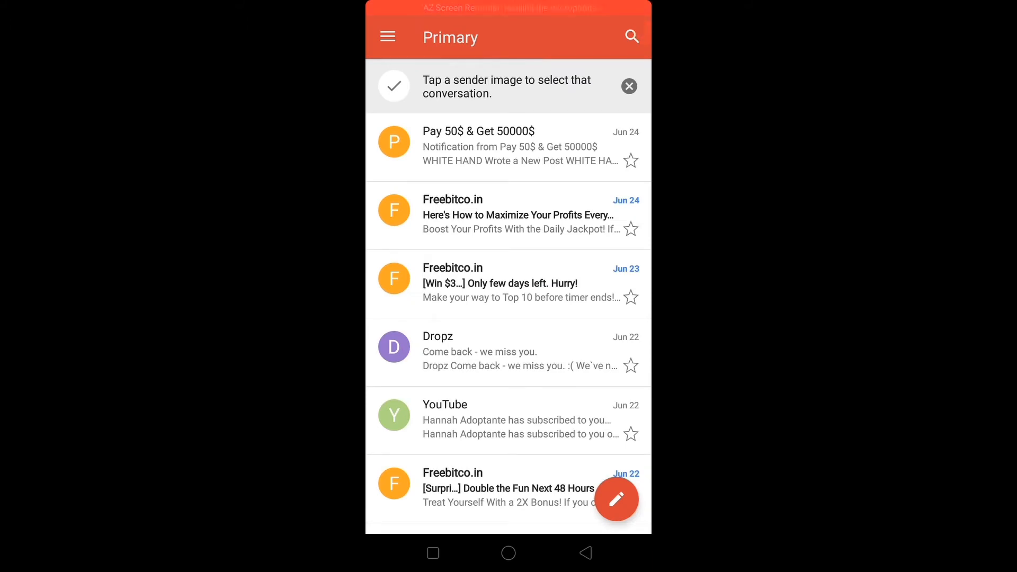
{"action": "scroll", "scroll_direction": "down", "scroll_amount": 3}
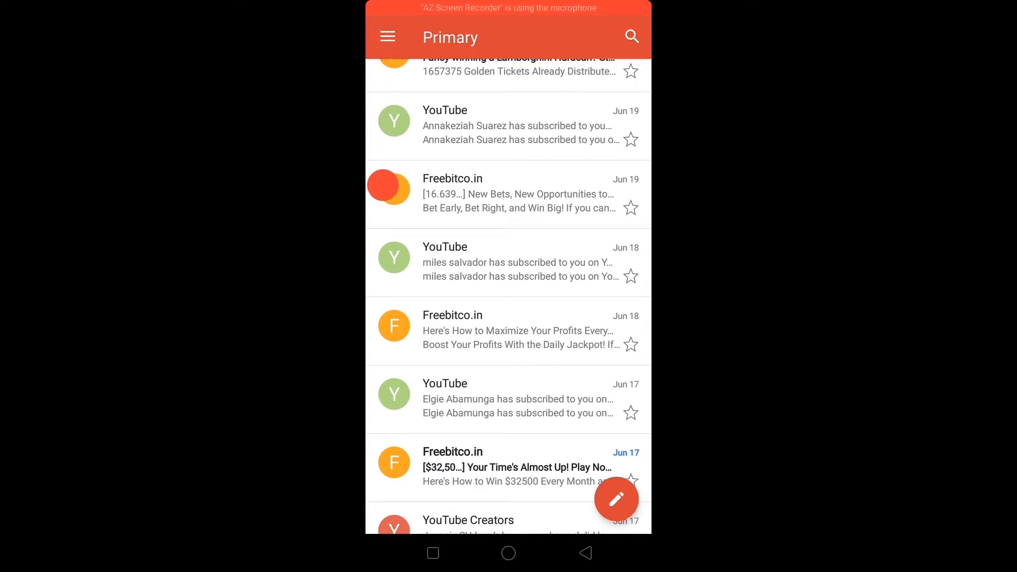
Step: Open Gmail Settings from the navigation drawer
{"action": "left_click", "coordinate": [387, 37]}
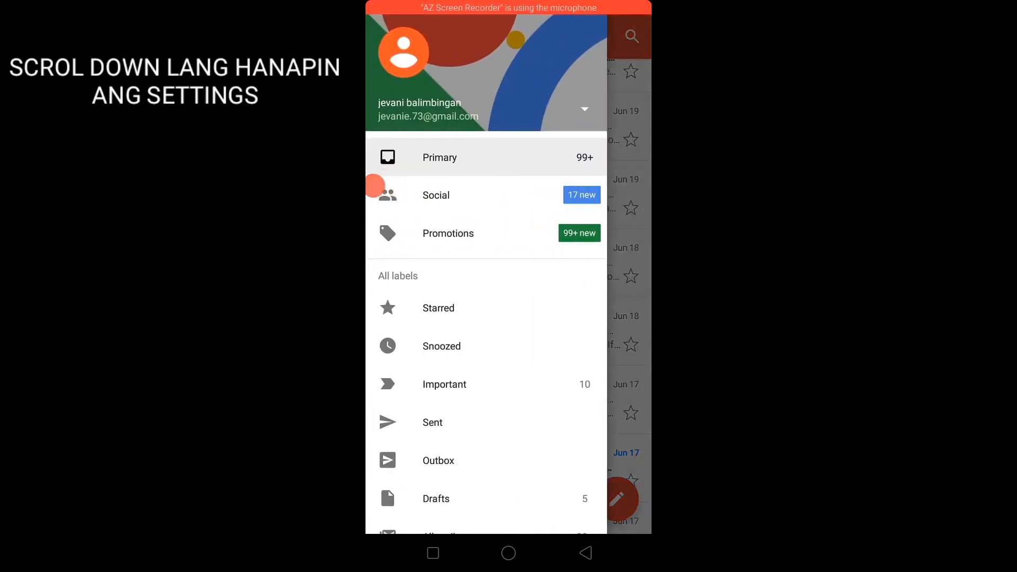
{"action": "scroll", "scroll_direction": "down", "scroll_amount": 3}
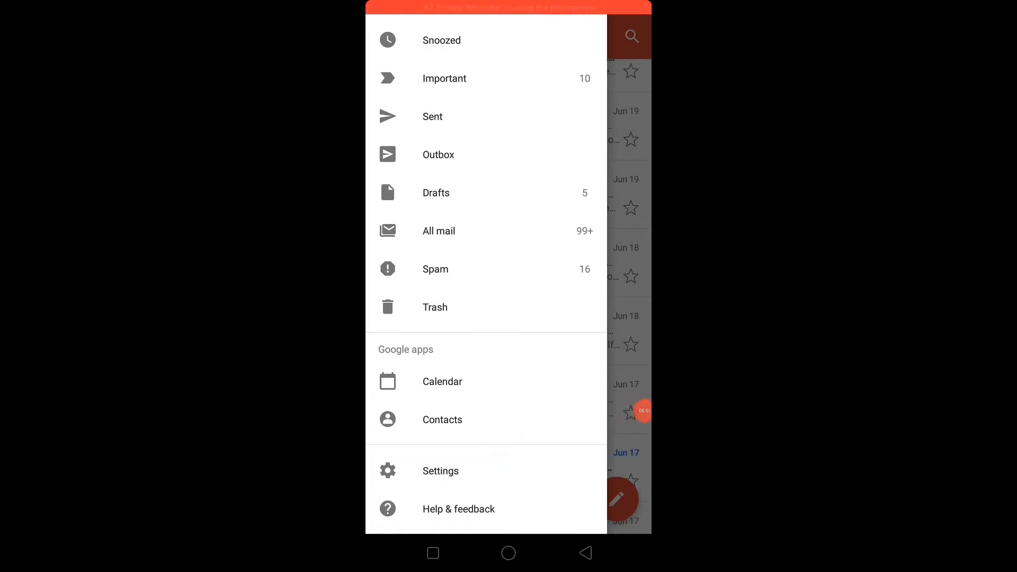
{"action": "left_click", "coordinate": [440, 470]}
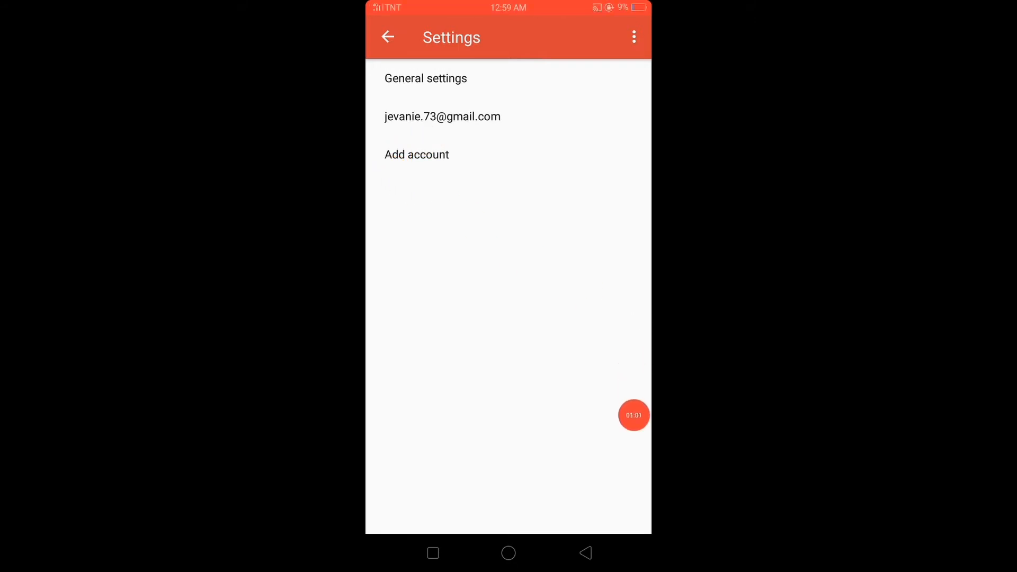
Step: Choose Add account and start creating a new Google account
{"action": "left_click", "coordinate": [416, 154]}
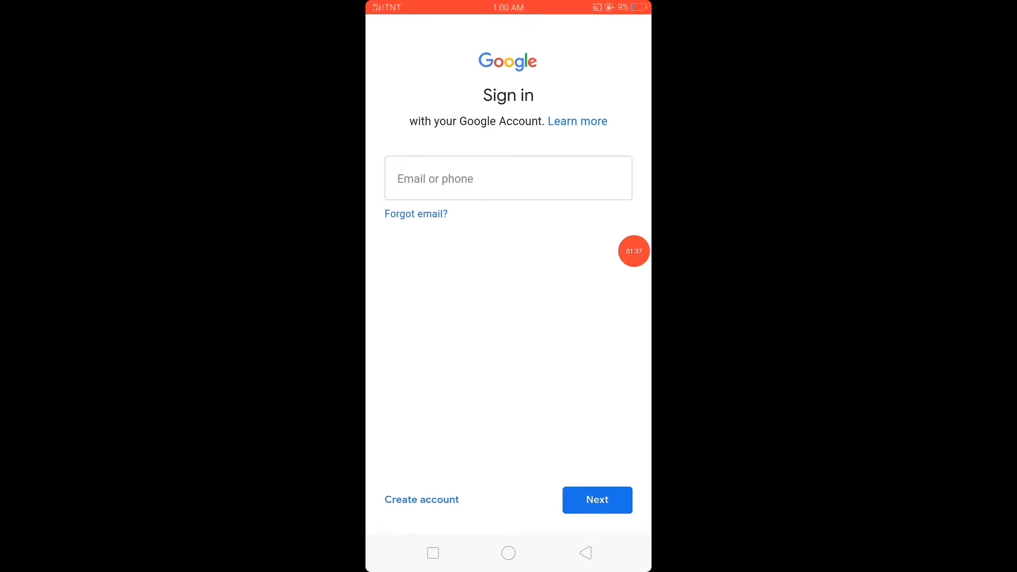
{"action": "left_click", "coordinate": [421, 500]}
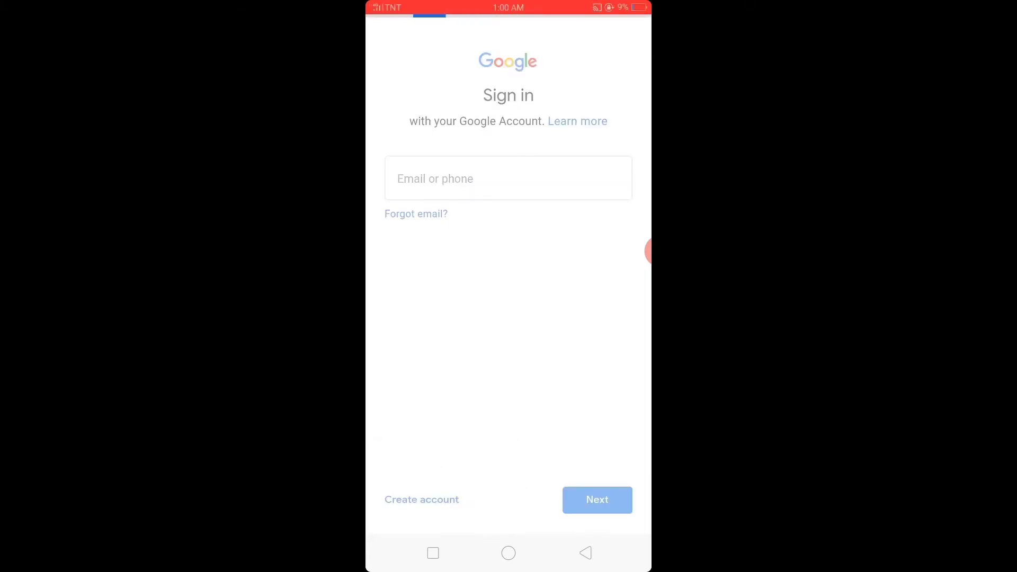
{"action": "left_click", "coordinate": [421, 499]}
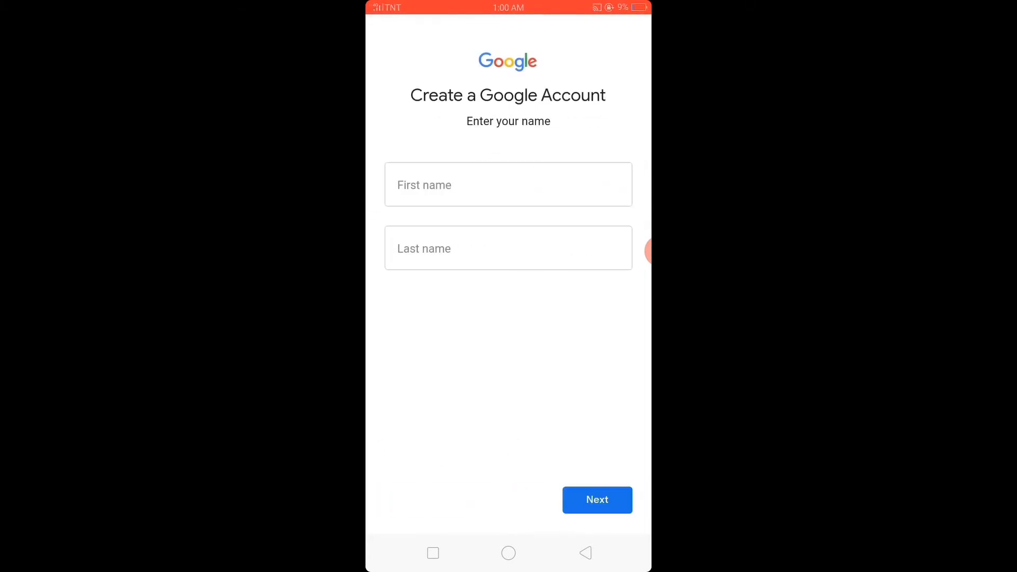
{"action": "left_click", "coordinate": [508, 185]}
{"action": "type", "text": "J"}
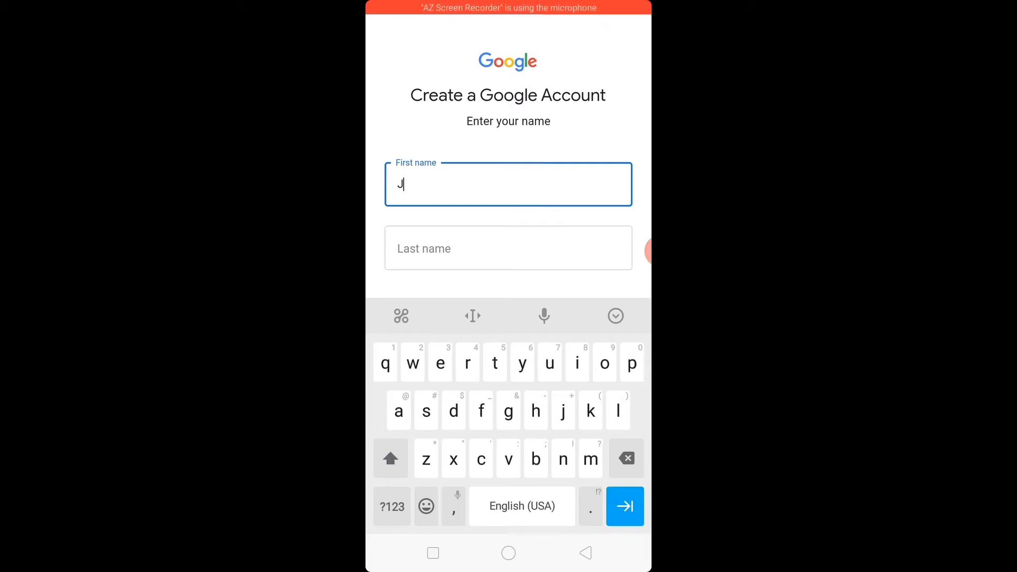
{"action": "type", "text": "evani"}
{"action": "left_click", "coordinate": [508, 248]}
{"action": "type", "text": "B"}
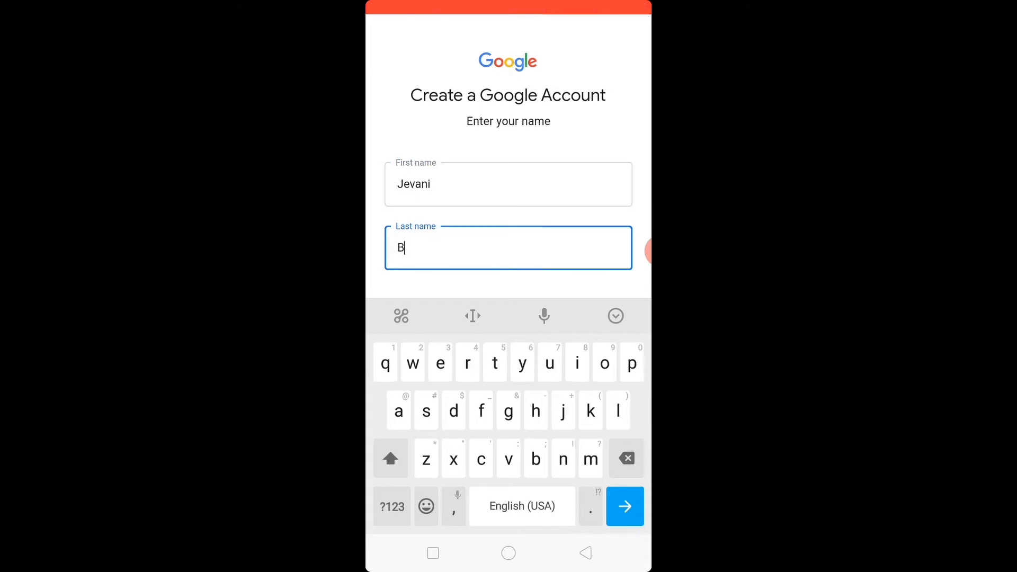
{"action": "scroll", "scroll_direction": "up", "scroll_amount": 3}
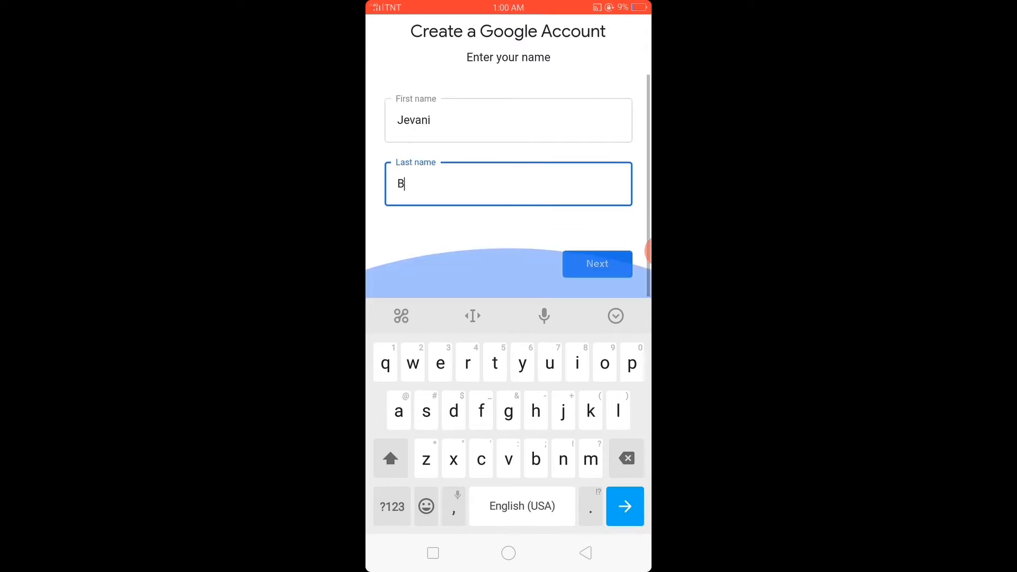
{"action": "type", "text": "ali"}
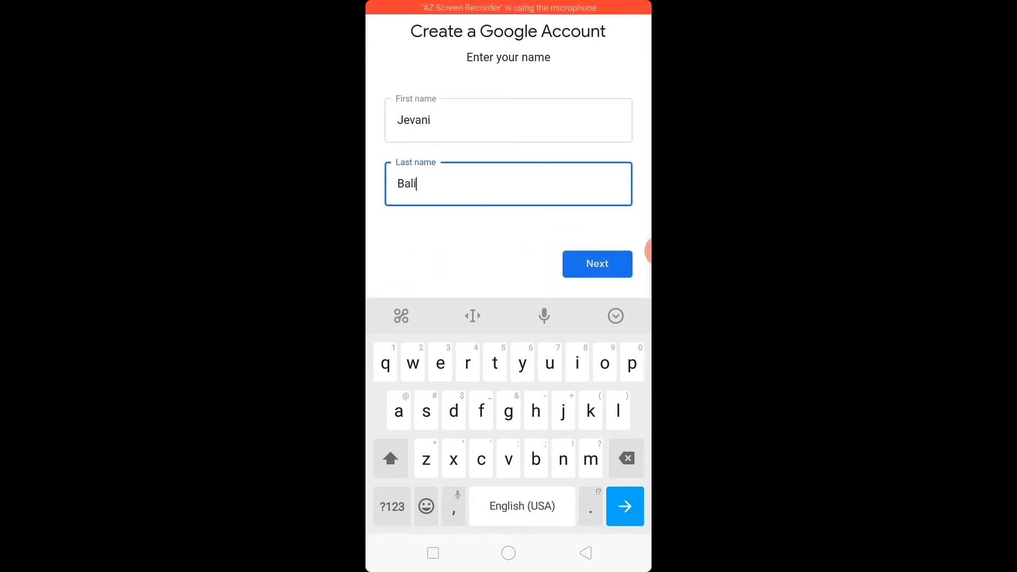
{"action": "type", "text": "mbingan"}
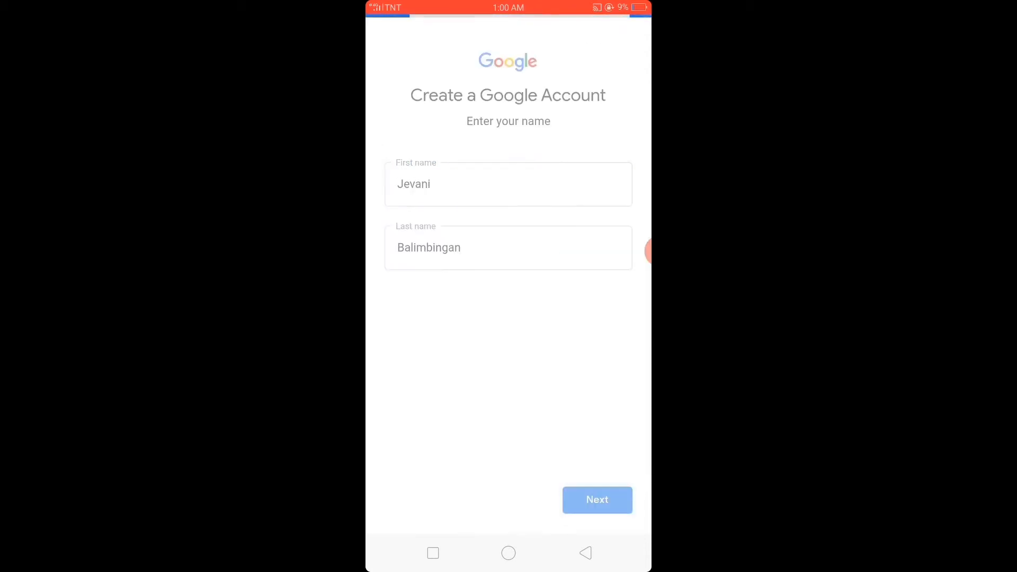
{"action": "left_click", "coordinate": [595, 499]}
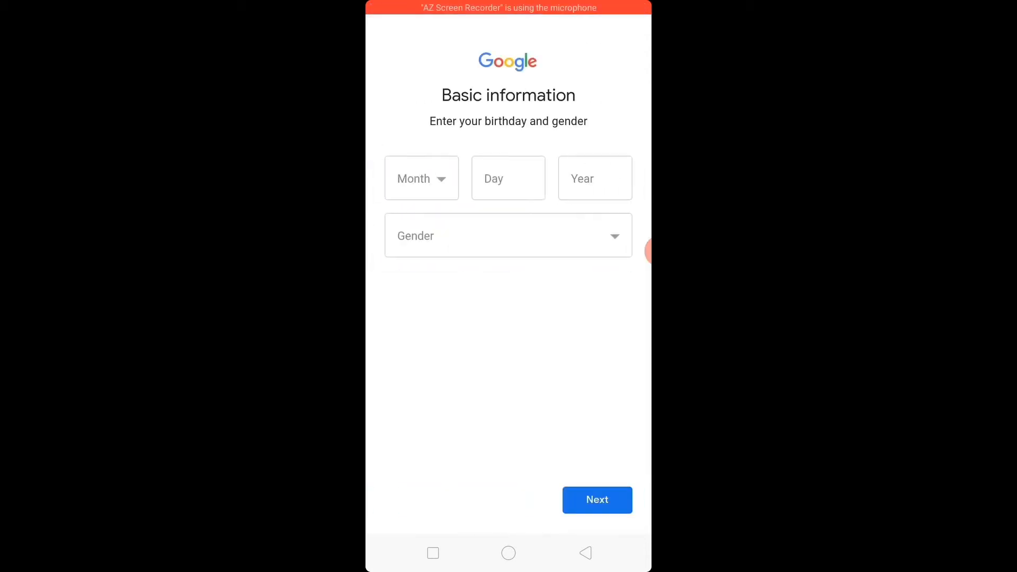
Step: Fill in birth month, day 26, year 1995 and gender Male, then continue
{"action": "left_click", "coordinate": [421, 178]}
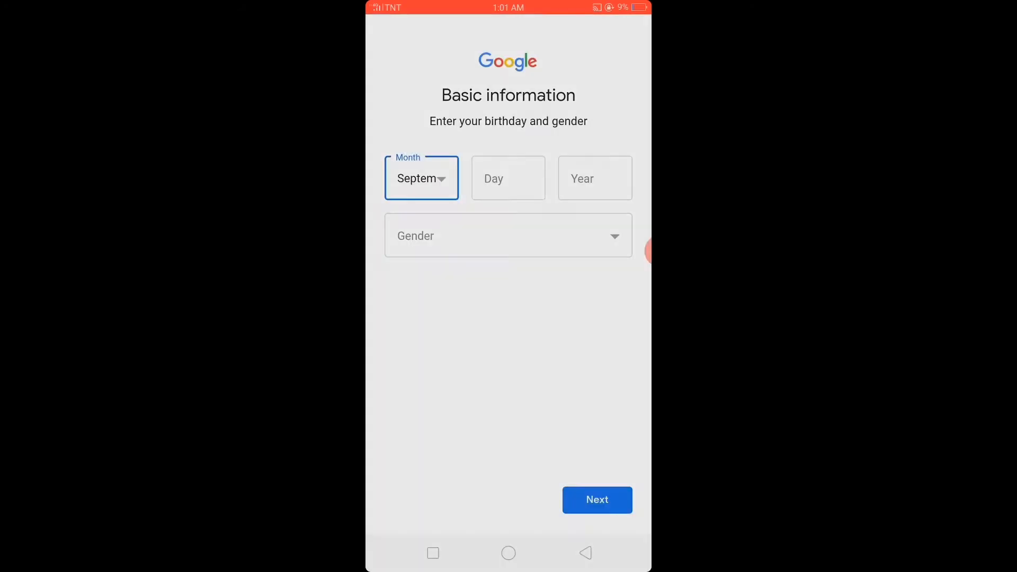
{"action": "left_click", "coordinate": [508, 178]}
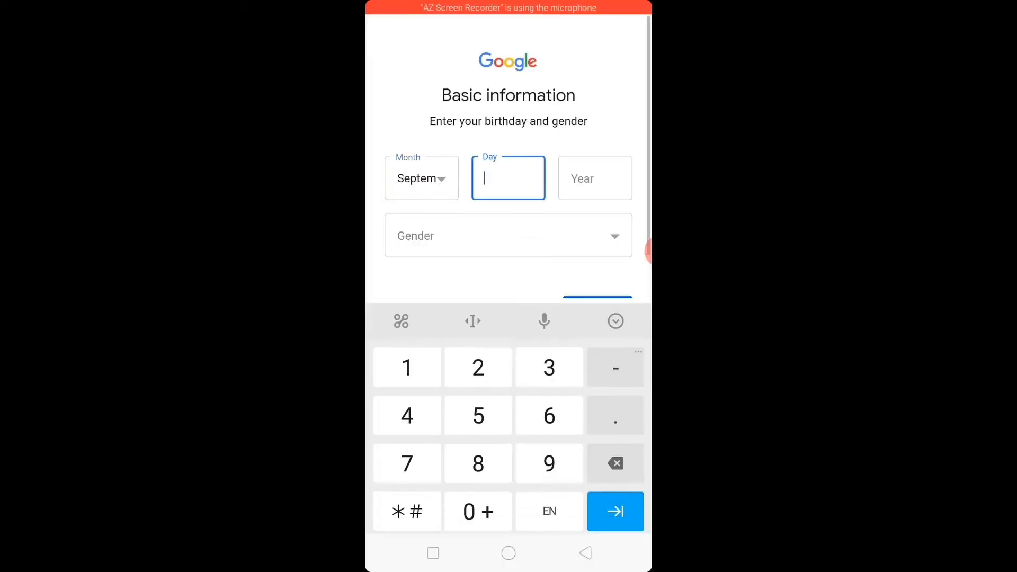
{"action": "type", "text": "26"}
{"action": "left_click", "coordinate": [595, 178]}
{"action": "type", "text": "1"}
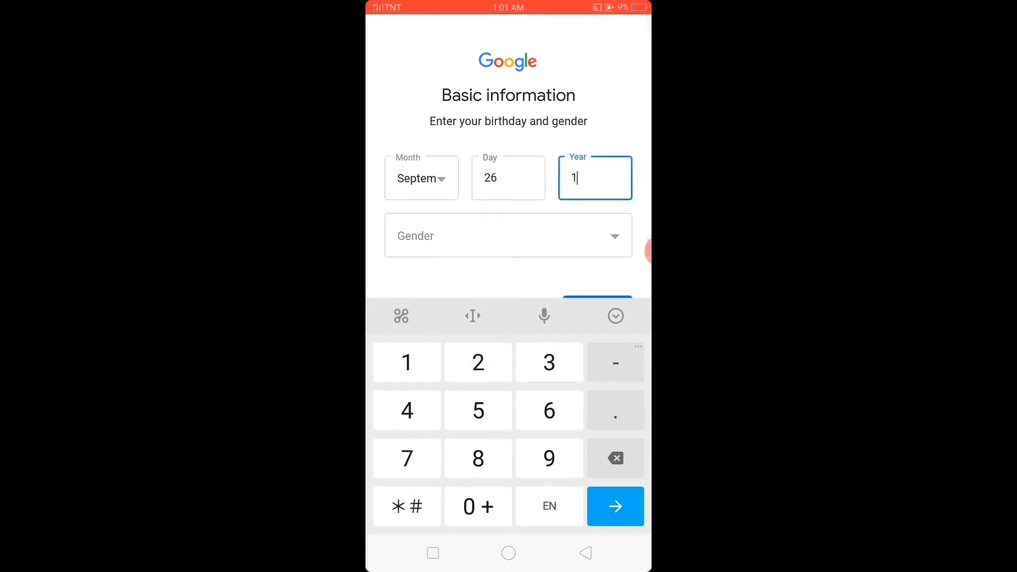
{"action": "type", "text": "995"}
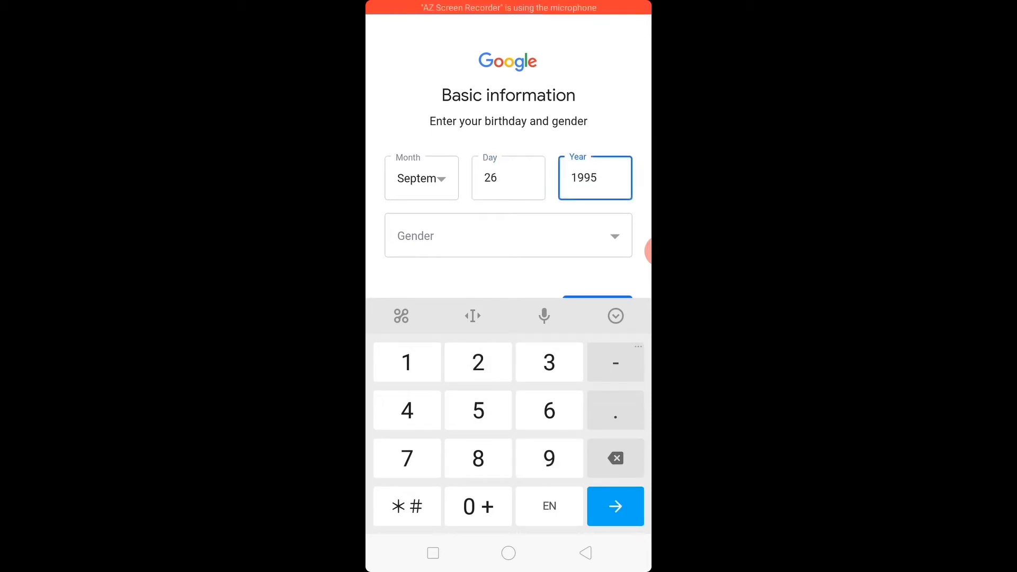
{"action": "left_click", "coordinate": [644, 251]}
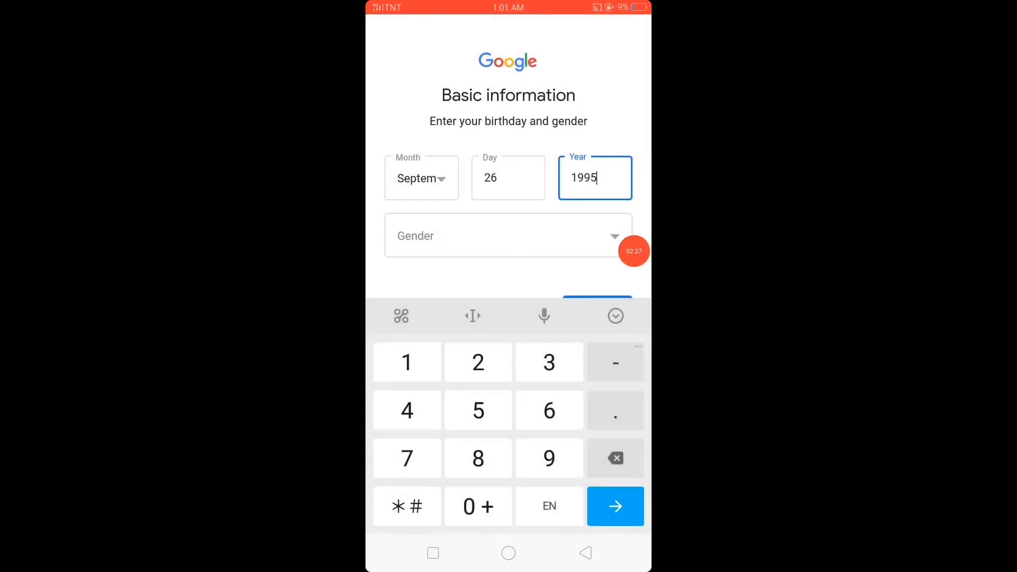
{"action": "left_click", "coordinate": [508, 235]}
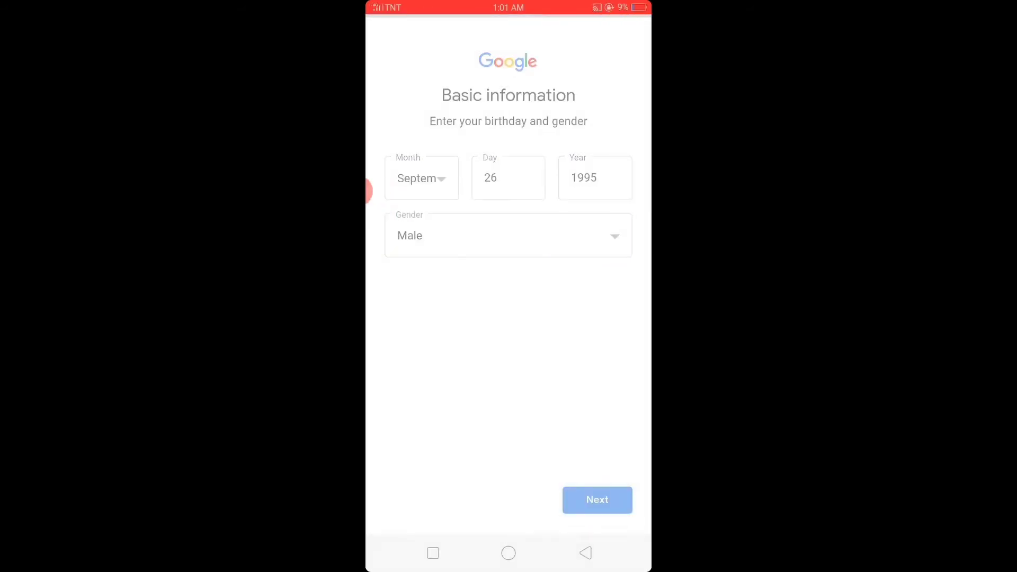
{"action": "left_click", "coordinate": [596, 499]}
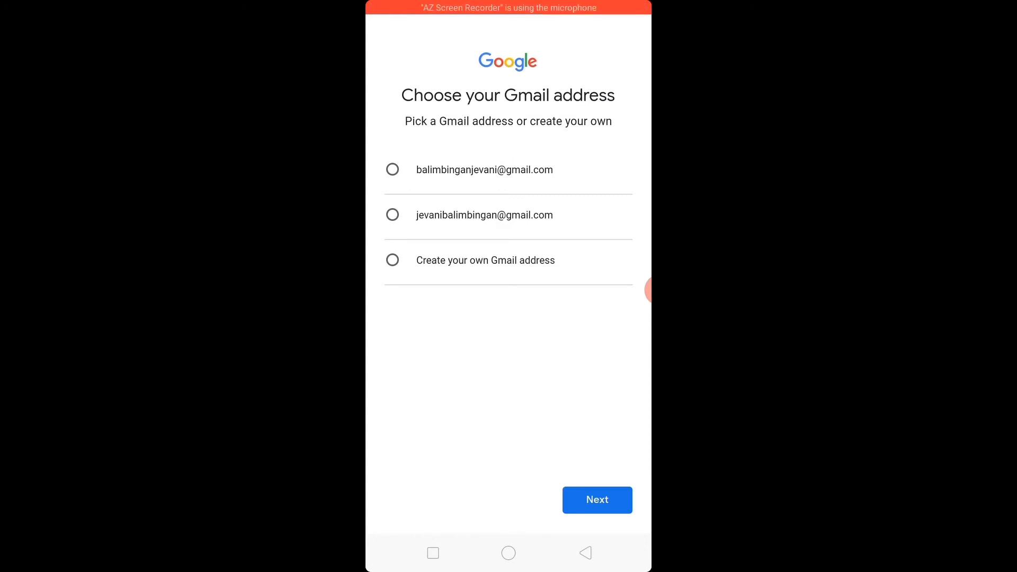
Step: Pick the first suggested Gmail address and continue
{"action": "left_click", "coordinate": [391, 169]}
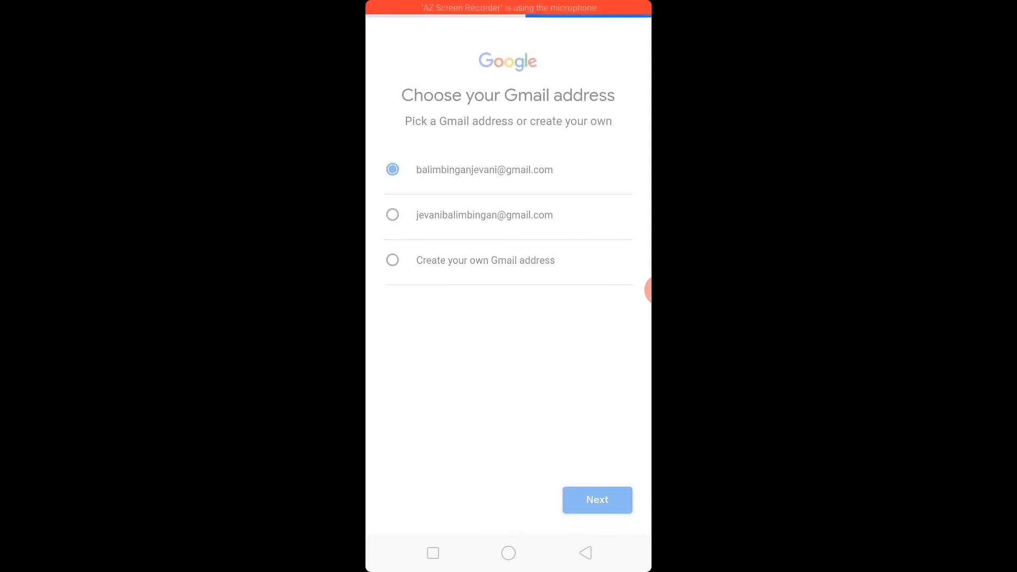
{"action": "left_click", "coordinate": [595, 499]}
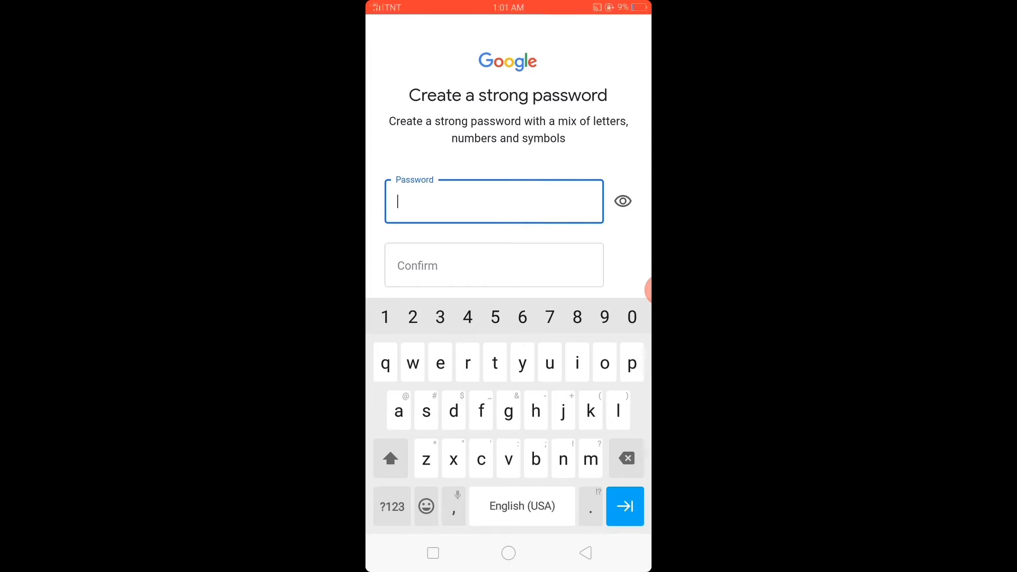
Step: Type the new password, reveal it to check, confirm it and submit
{"action": "type", "text": "j"}
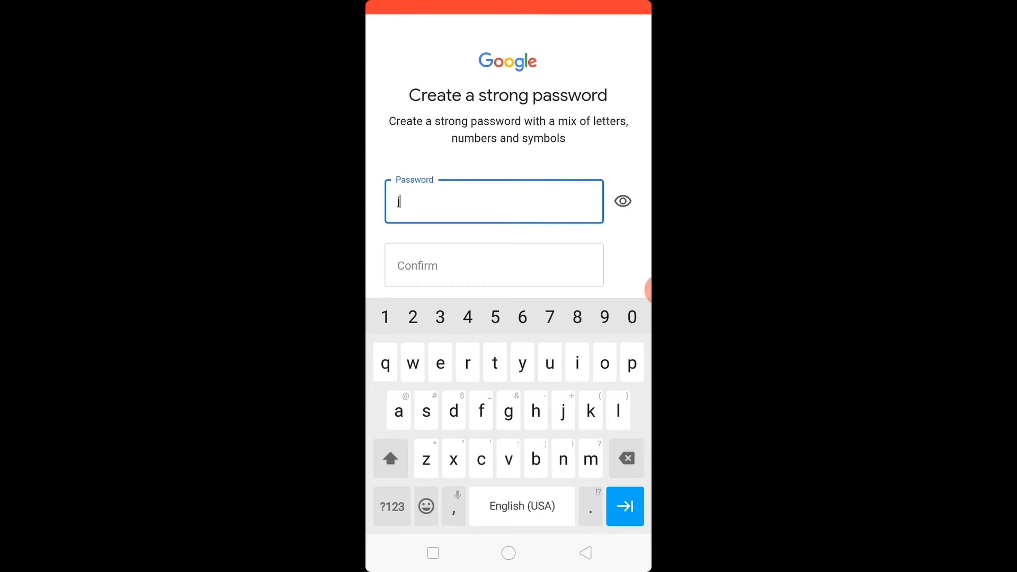
{"action": "type", "text": "e"}
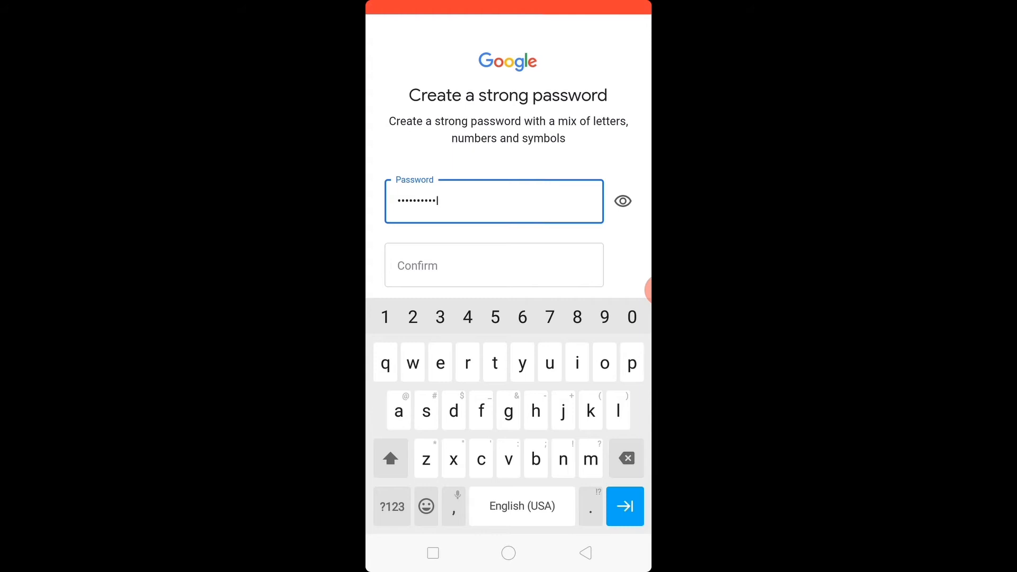
{"action": "left_click", "coordinate": [621, 201]}
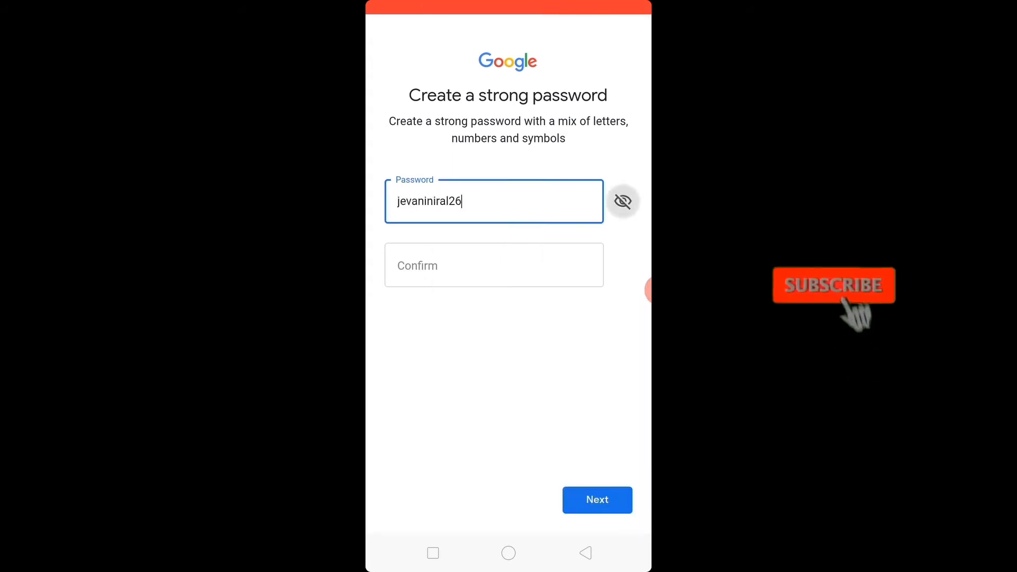
{"action": "left_click", "coordinate": [493, 201]}
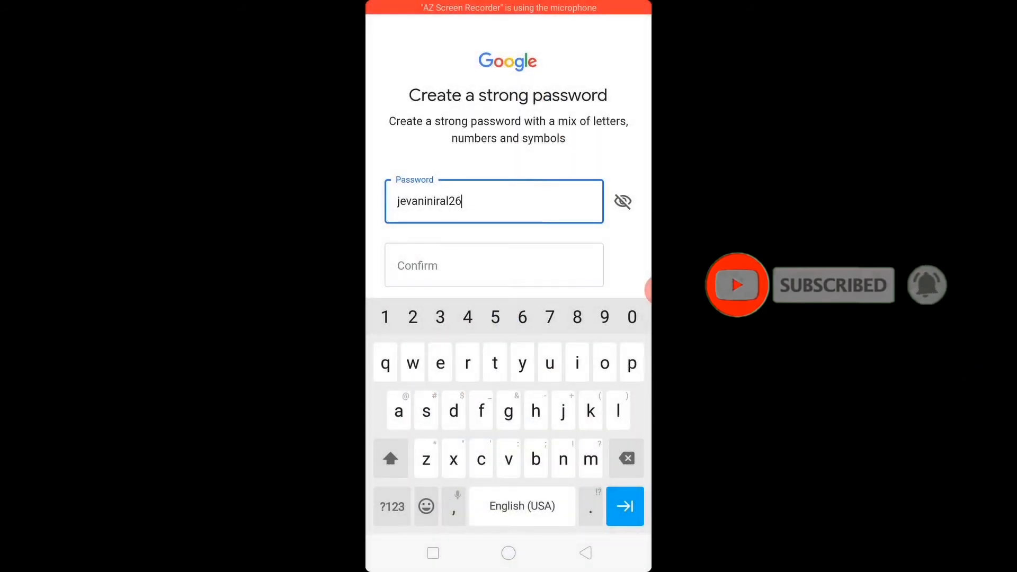
{"action": "left_click", "coordinate": [621, 201]}
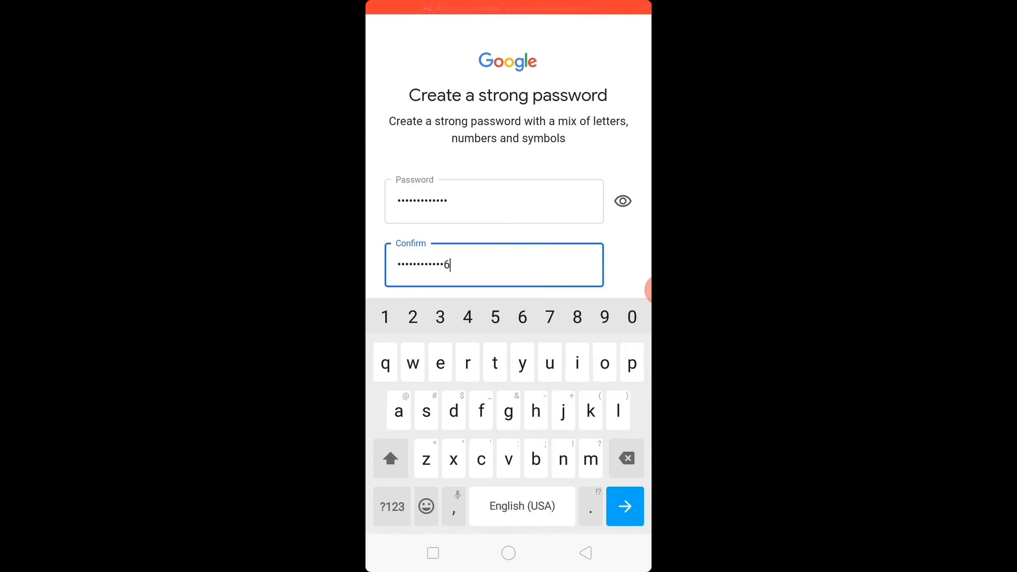
{"action": "left_click", "coordinate": [624, 506]}
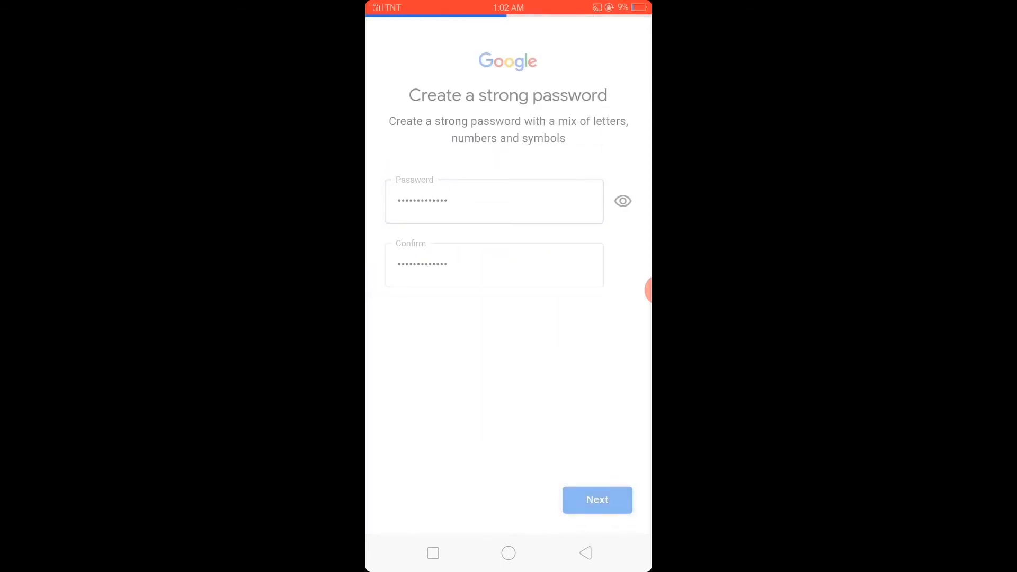
Step: Agree to link this phone's number to the account and move on
{"action": "left_click", "coordinate": [596, 499]}
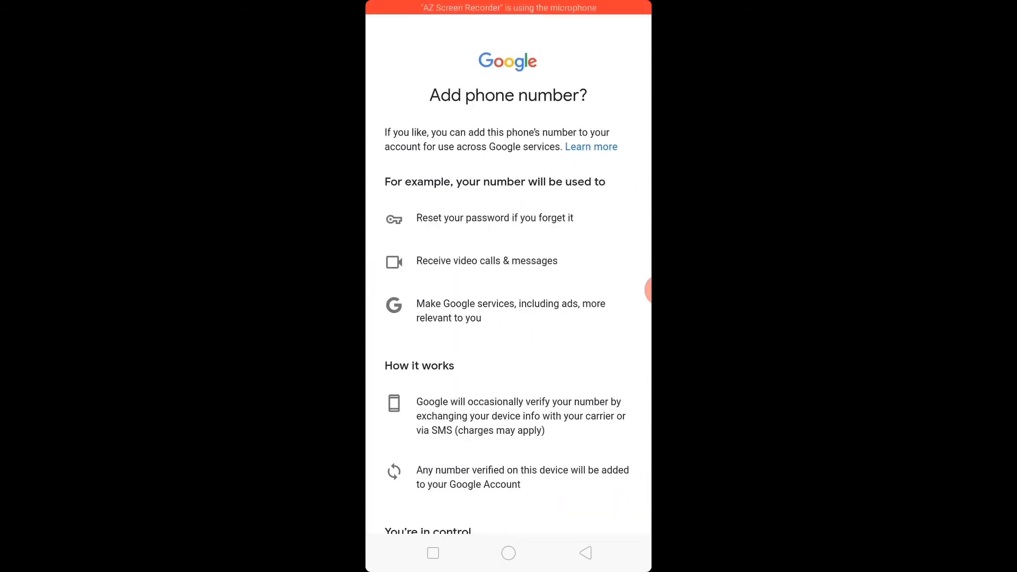
{"action": "scroll", "scroll_direction": "down", "scroll_amount": 3}
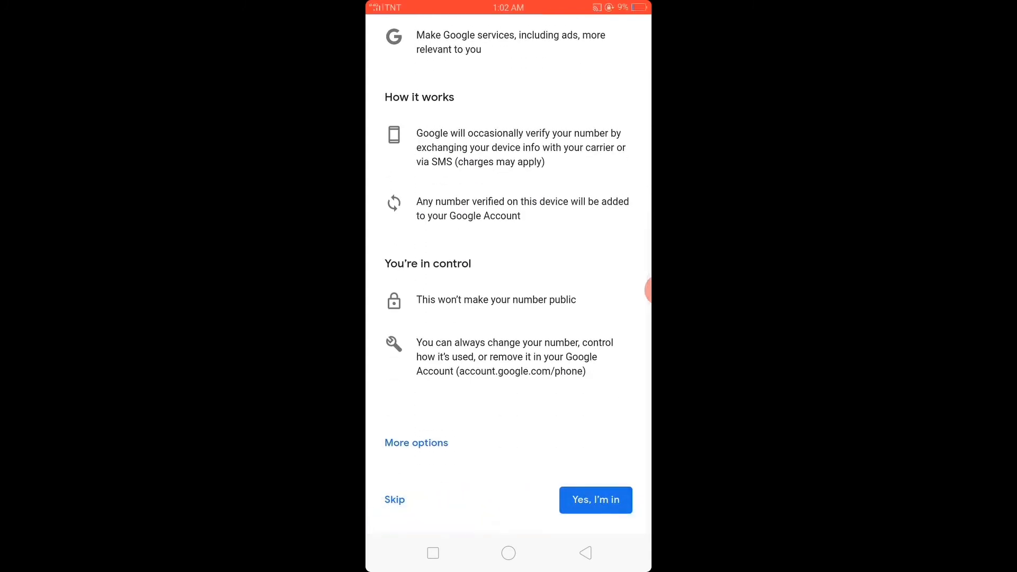
{"action": "left_click", "coordinate": [594, 500]}
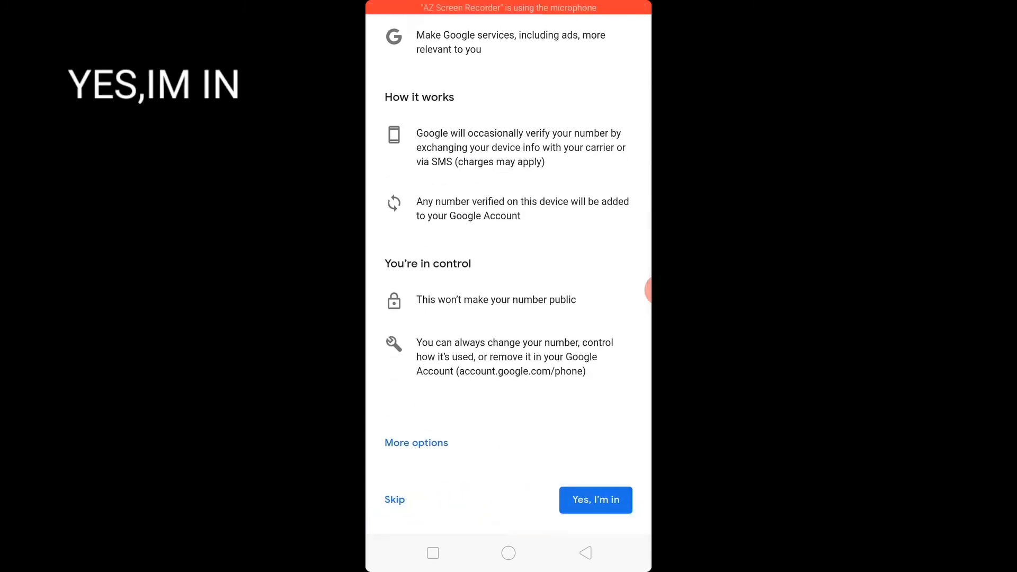
{"action": "left_click", "coordinate": [594, 500]}
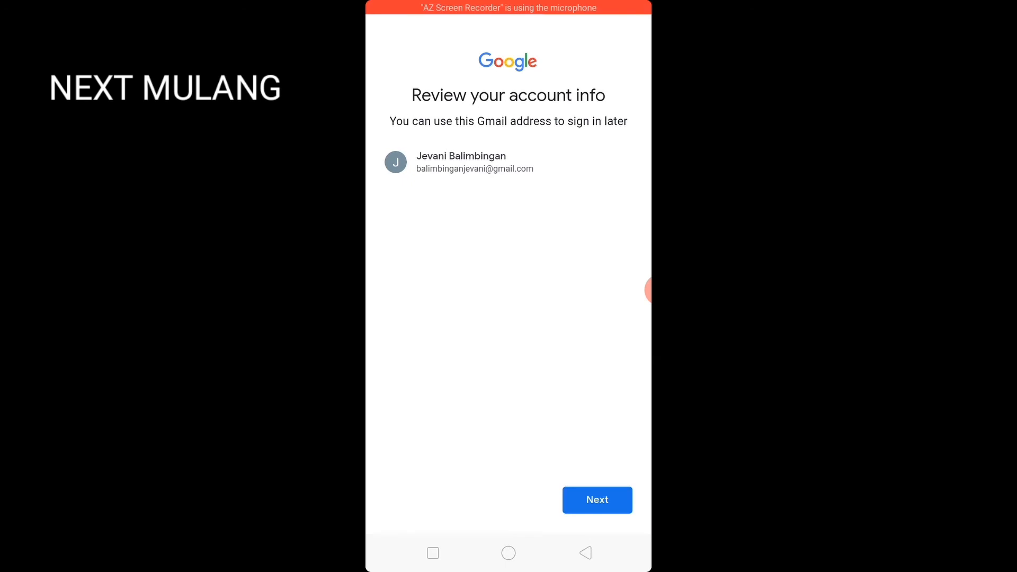
Step: Approve the reviewed account info and agree to Google's Privacy and Terms
{"action": "left_click", "coordinate": [595, 500]}
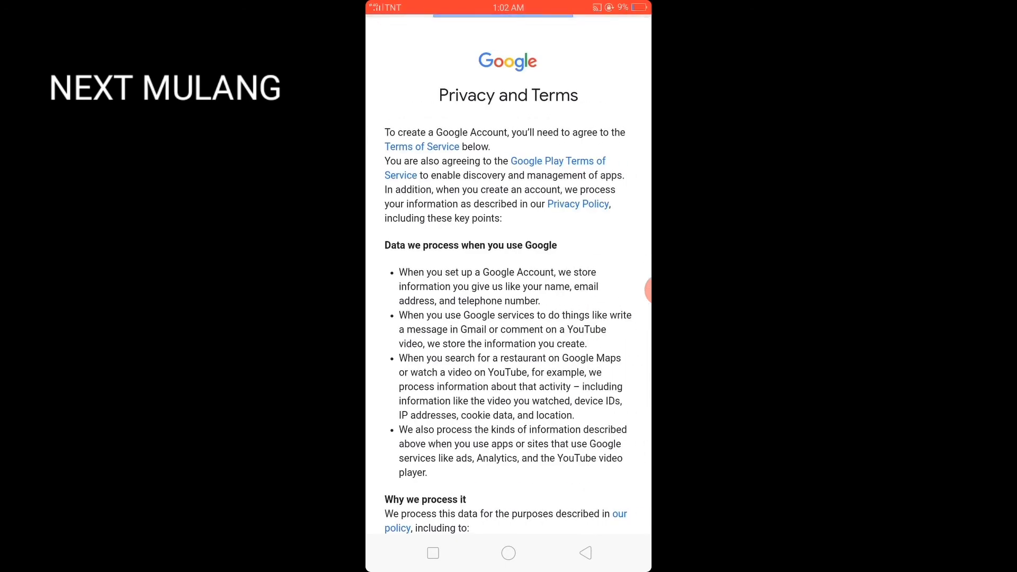
{"action": "scroll", "scroll_direction": "down", "scroll_amount": 3}
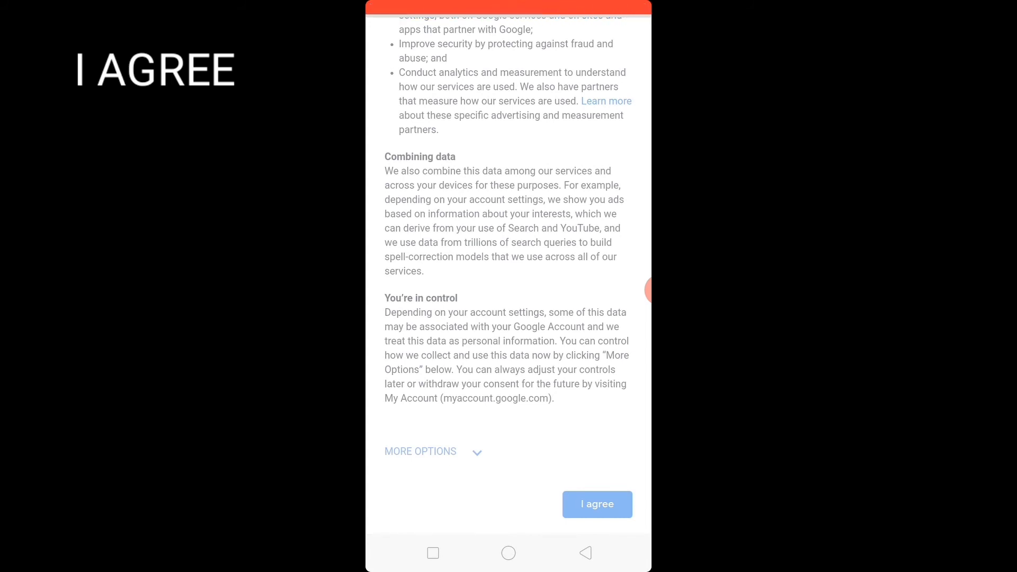
{"action": "left_click", "coordinate": [595, 504]}
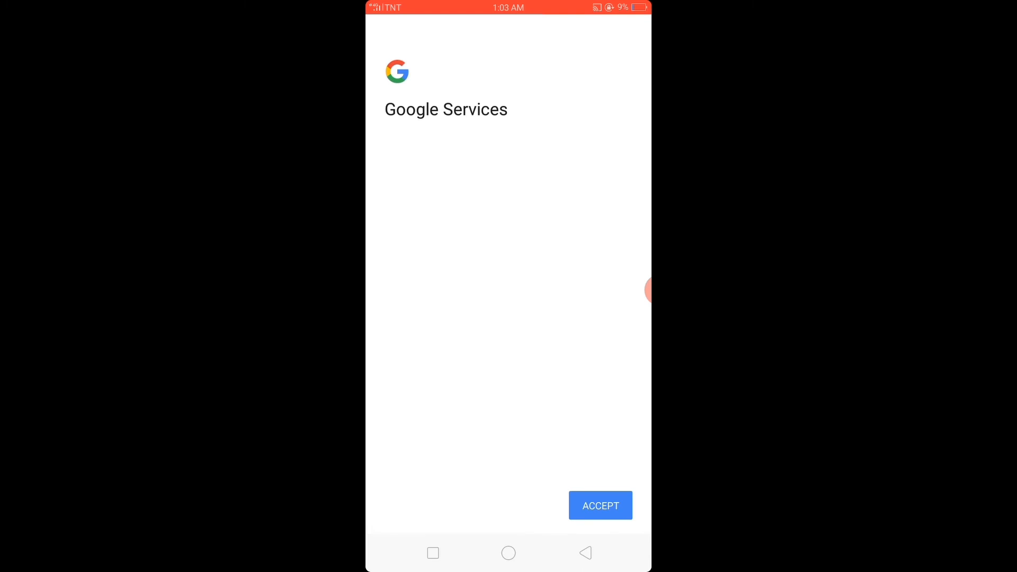
Step: Accept Google Services, then open Gmail's navigation drawer from the inbox
{"action": "left_click", "coordinate": [599, 505]}
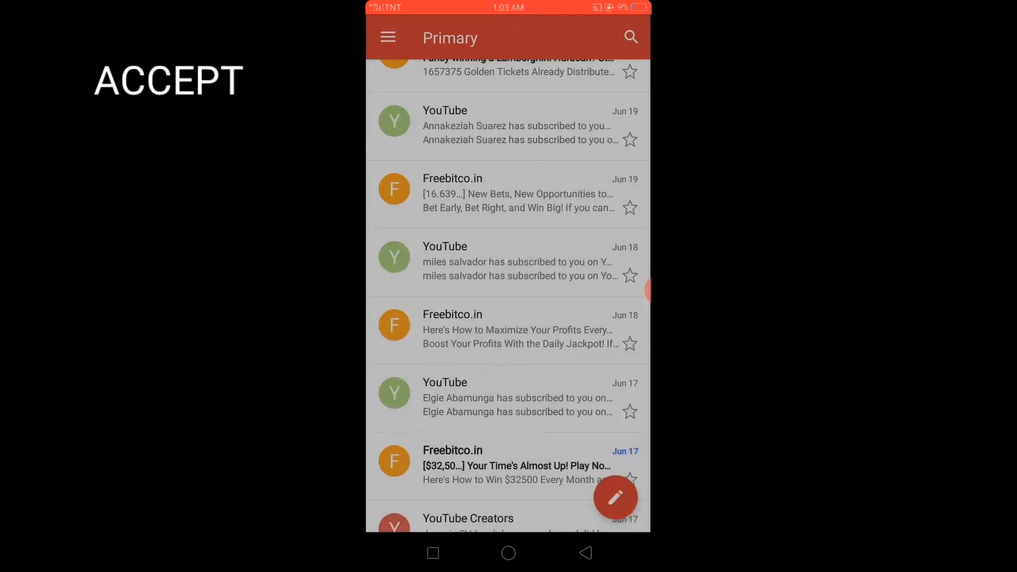
{"action": "scroll", "scroll_direction": "up", "scroll_amount": 3}
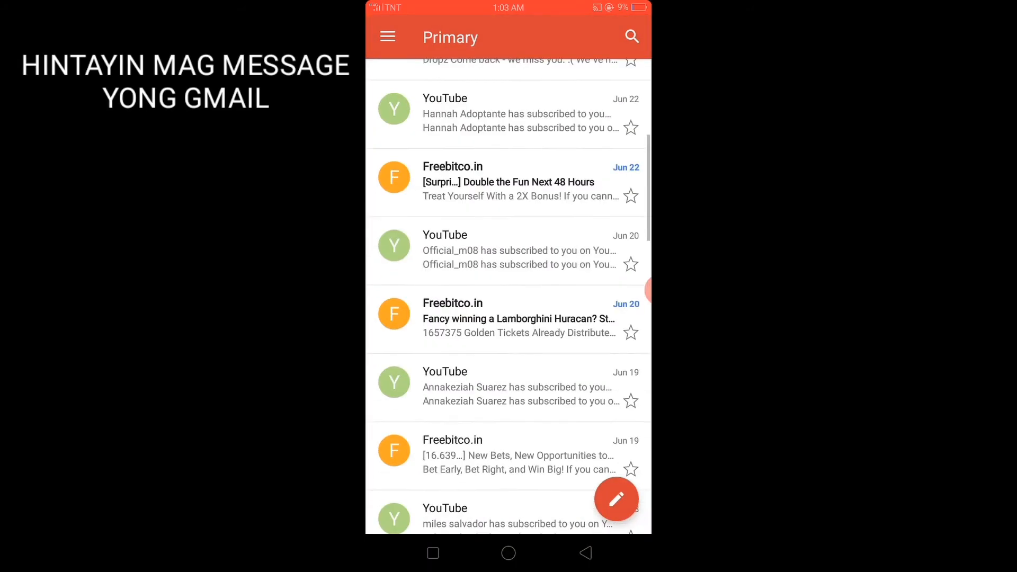
{"action": "scroll", "scroll_direction": "up", "scroll_amount": 3}
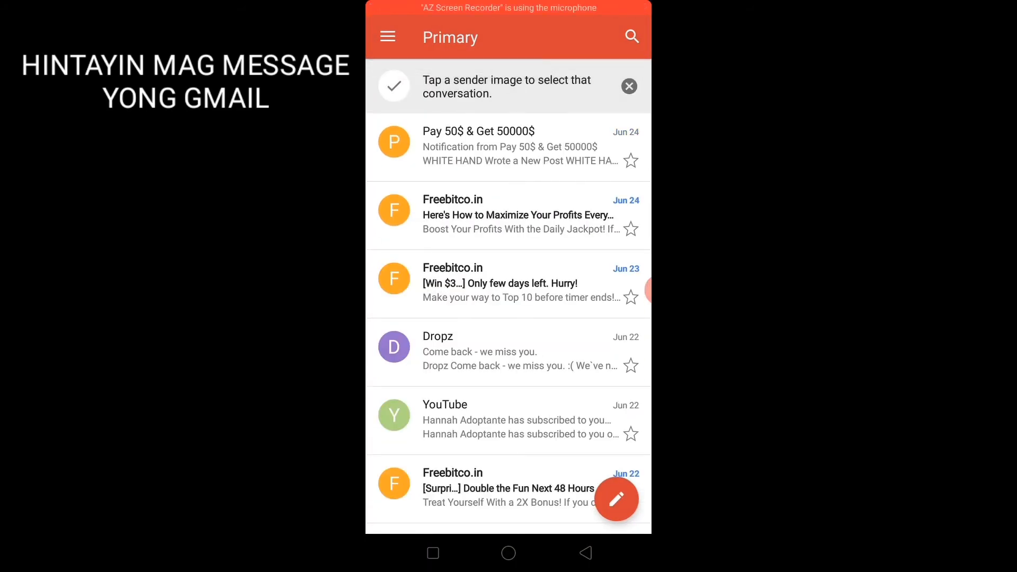
{"action": "left_click", "coordinate": [387, 37]}
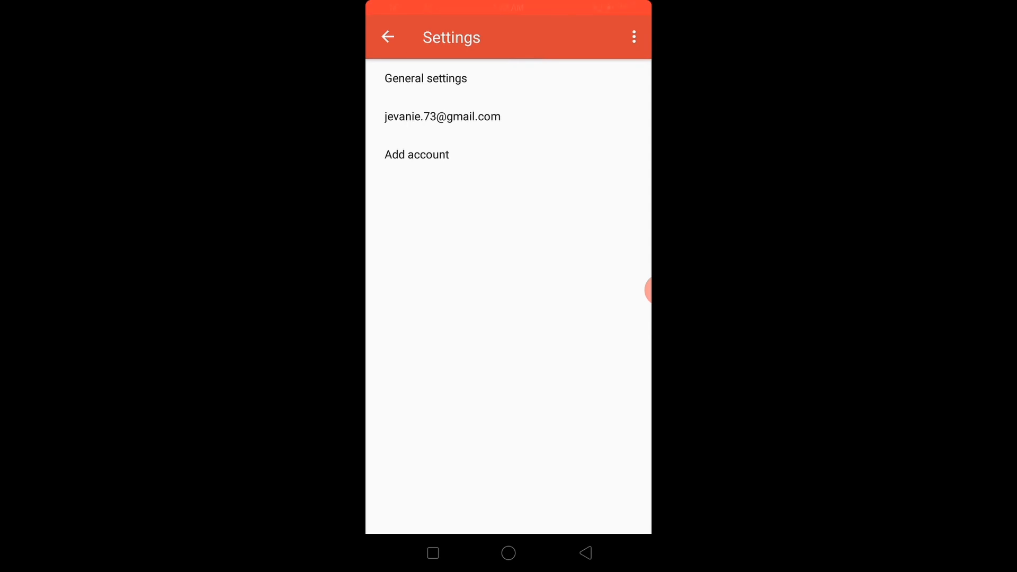
Step: Glance at Gmail's General settings, then return to the Primary inbox
{"action": "left_click", "coordinate": [425, 78]}
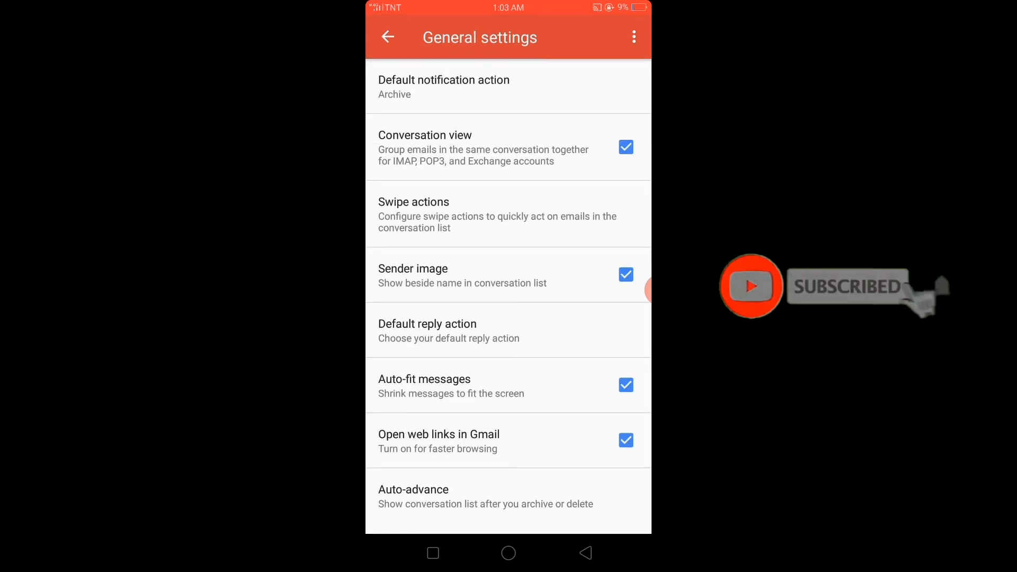
{"action": "left_click", "coordinate": [387, 37]}
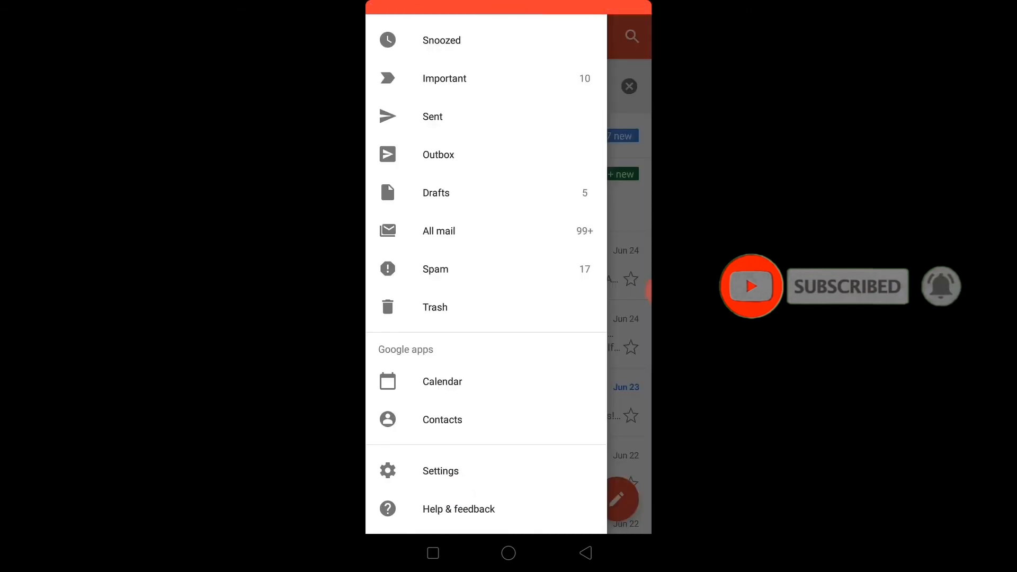
{"action": "left_click", "coordinate": [508, 291]}
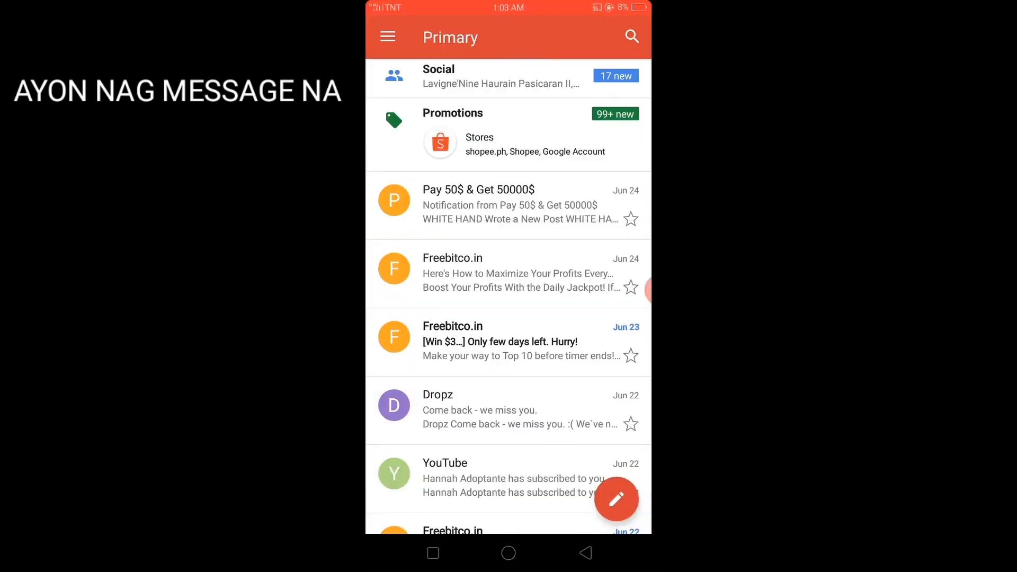
Step: Open and close the mail folder list, then exit Gmail to the home screen
{"action": "left_click", "coordinate": [388, 36]}
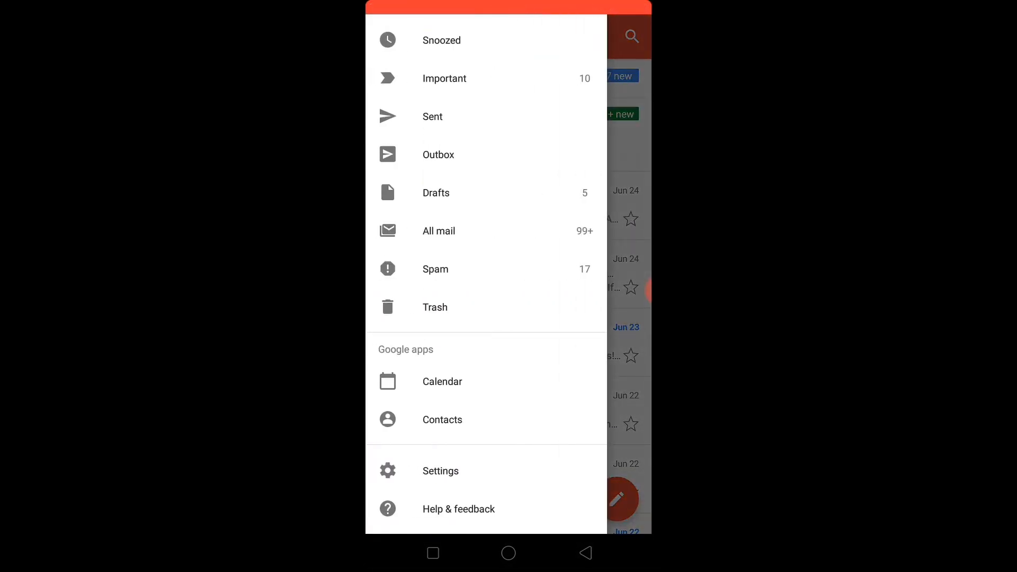
{"action": "left_click", "coordinate": [778, 259]}
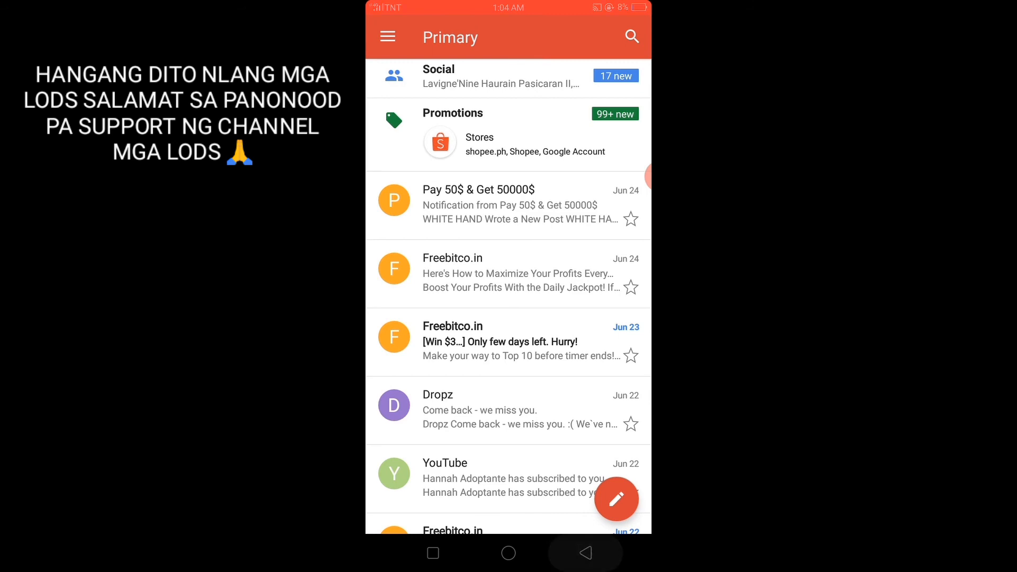
{"action": "left_click", "coordinate": [507, 553]}
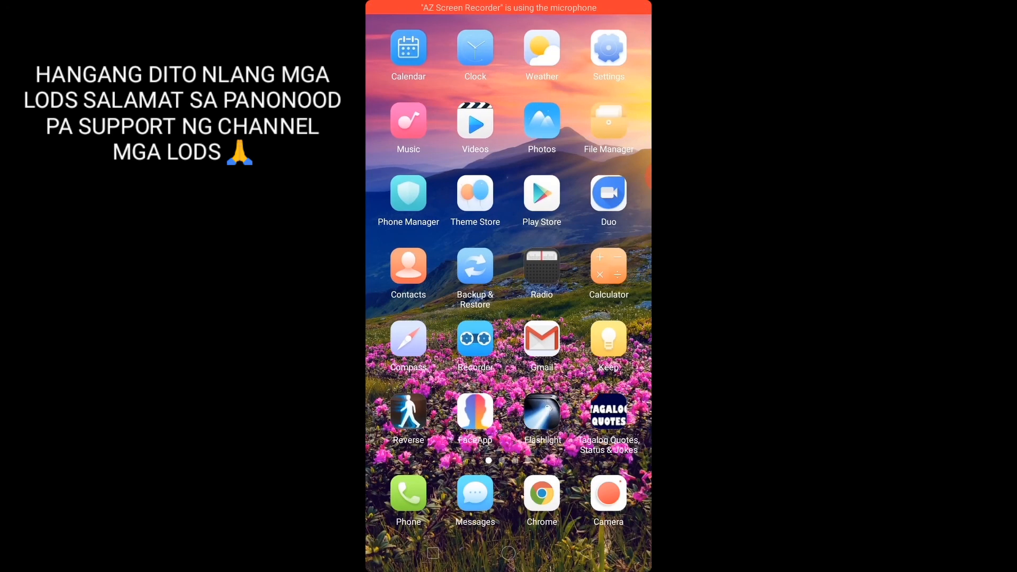